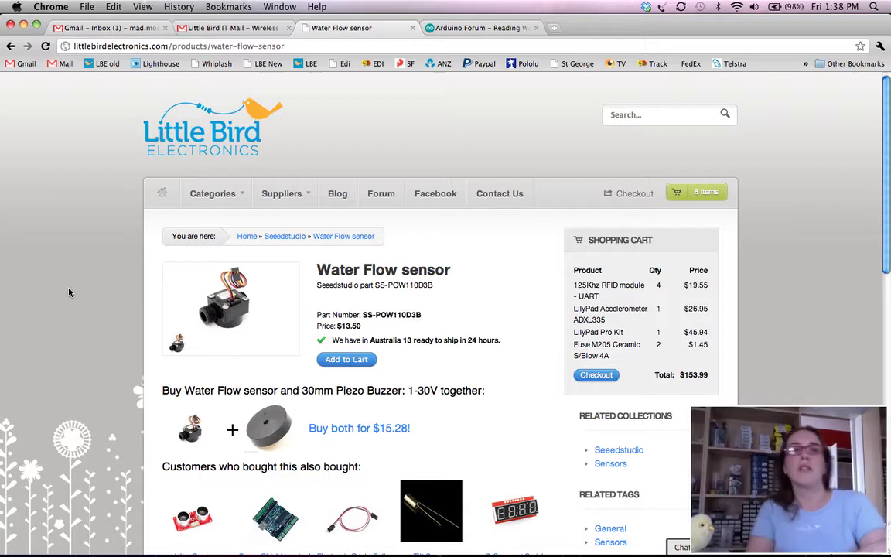
View the 'Reading Water Flow Rate from a flow meter' forum thread, then return to the flow sensor sketch.
click(479, 27)
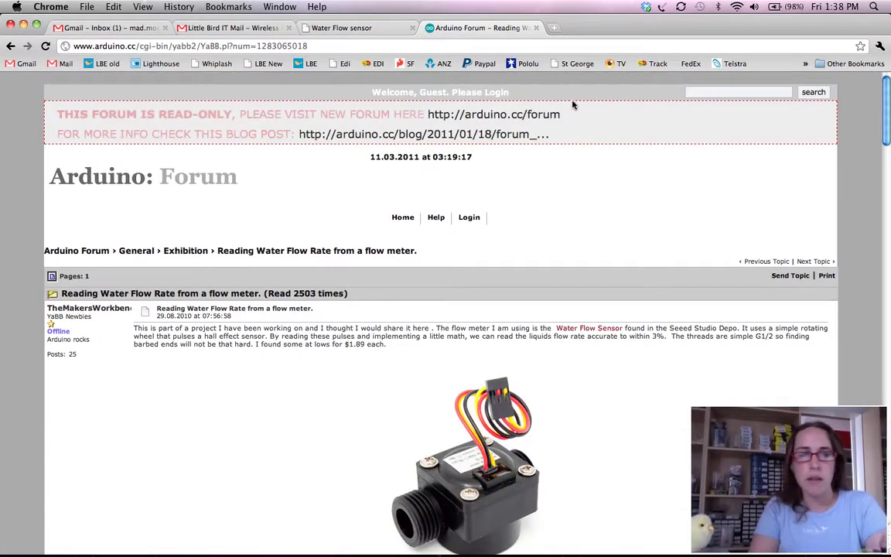
click(340, 28)
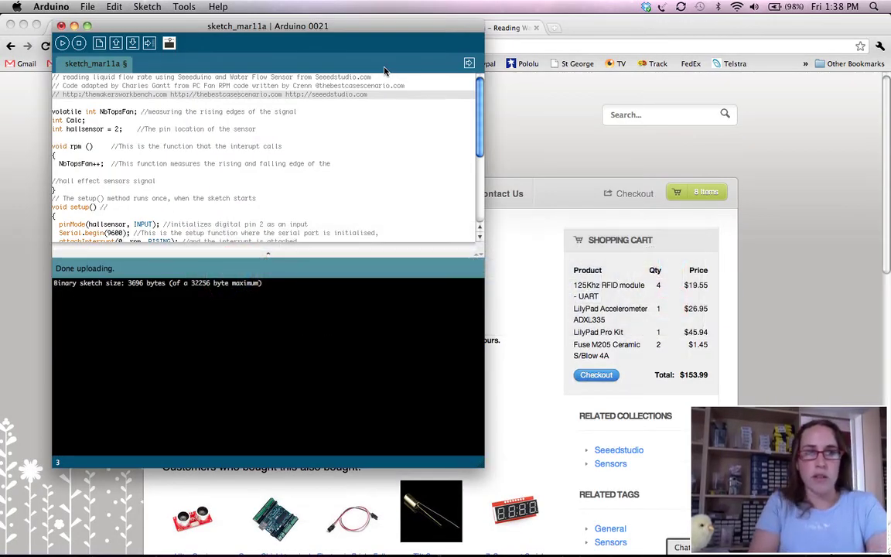
Show the serial monitor at 9600 baud printing flow readings of 0 L/hour.
click(148, 43)
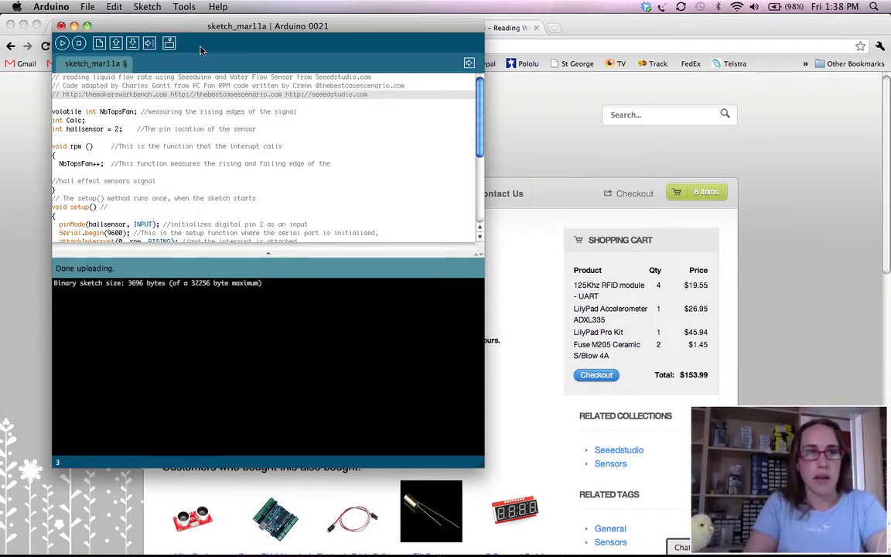
click(169, 43)
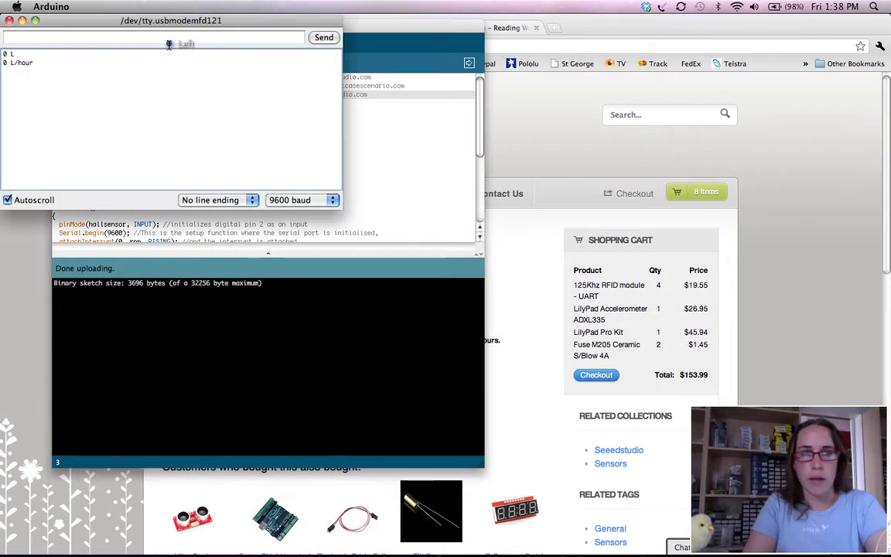